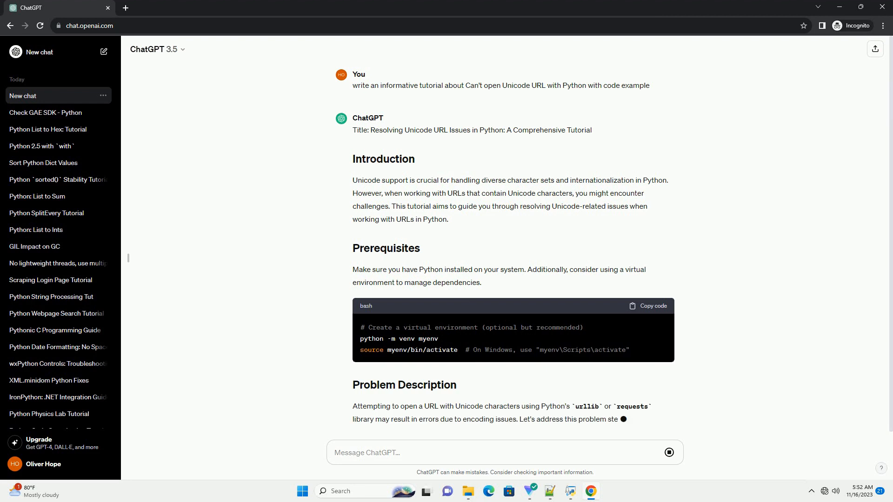
pyautogui.scroll(-3)
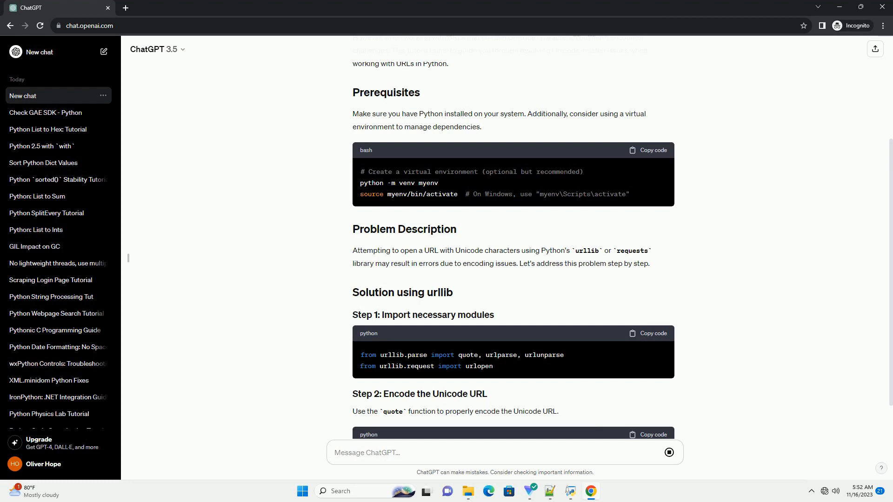
pyautogui.scroll(-3)
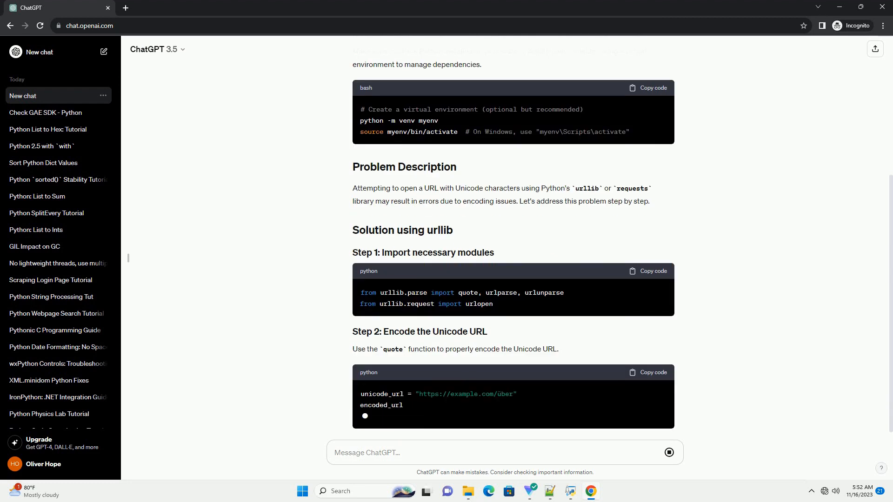
pyautogui.scroll(3)
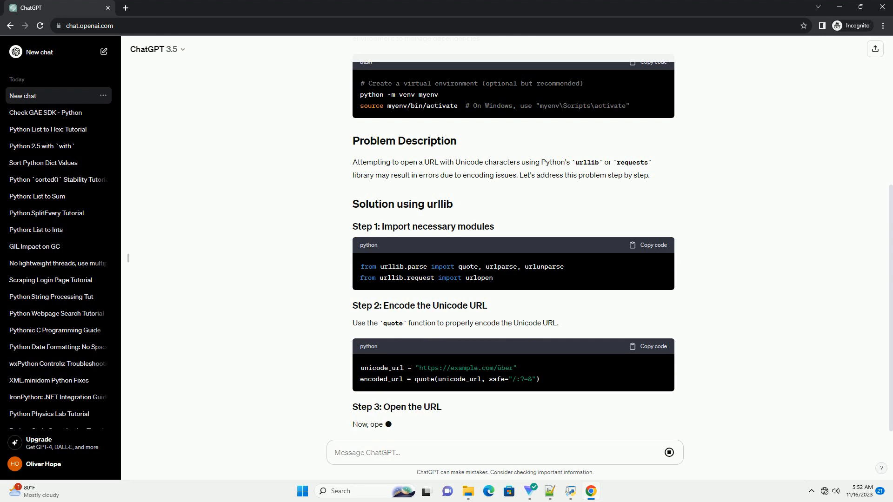
pyautogui.scroll(-3)
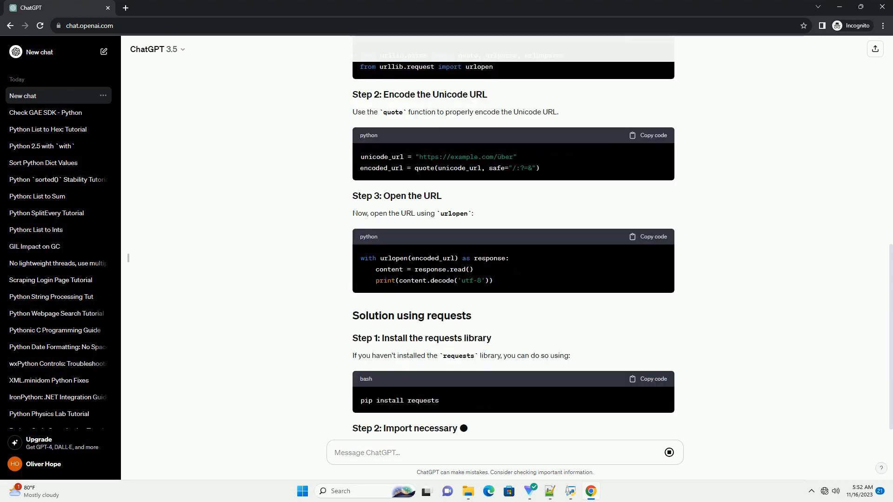
pyautogui.scroll(-3)
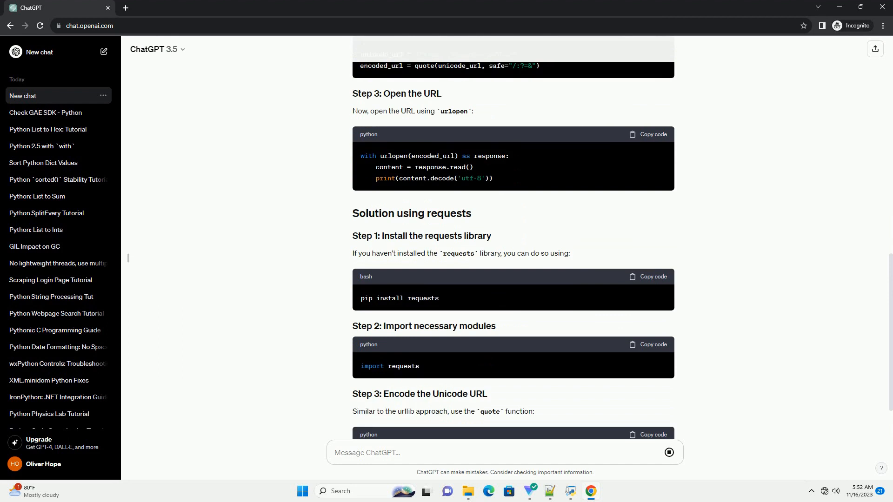
pyautogui.scroll(-3)
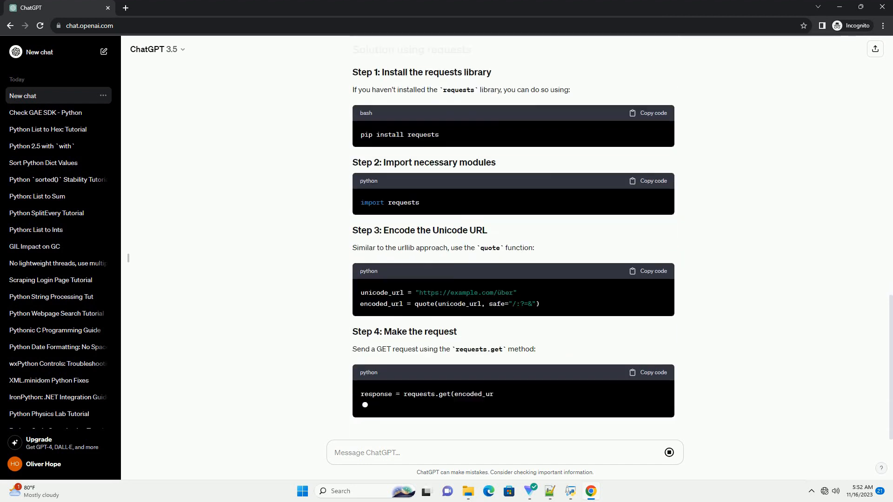
pyautogui.scroll(-3)
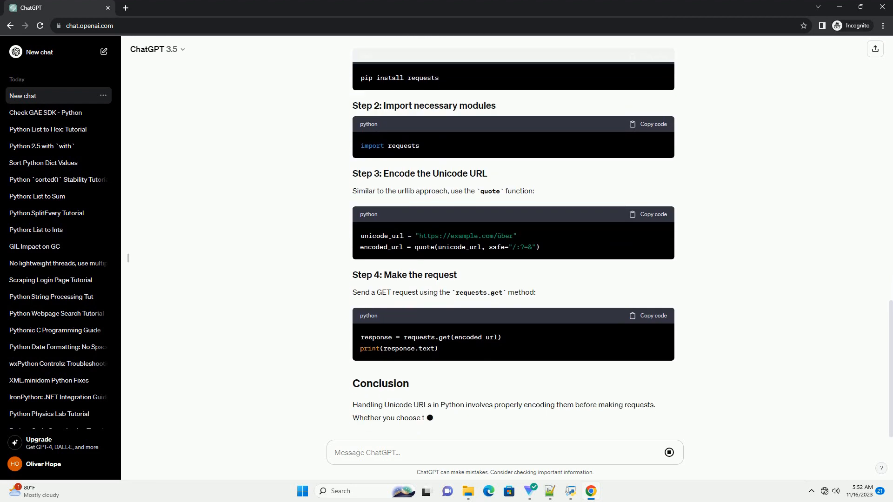
pyautogui.scroll(3)
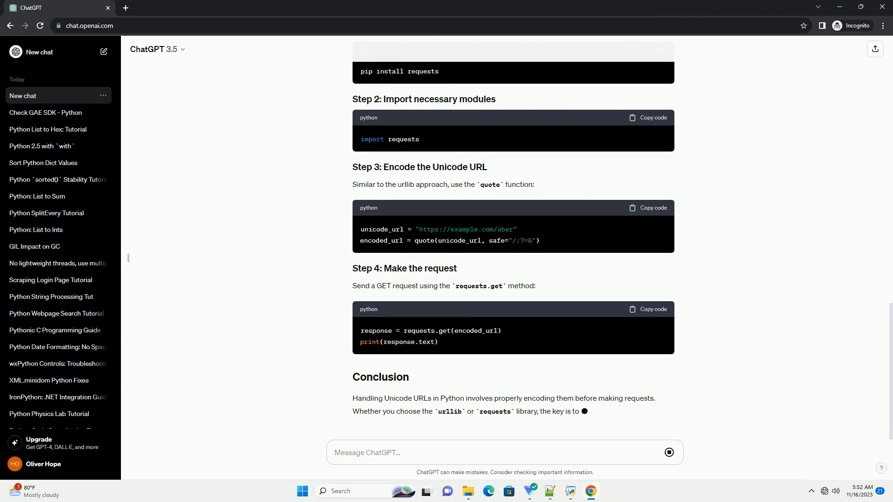